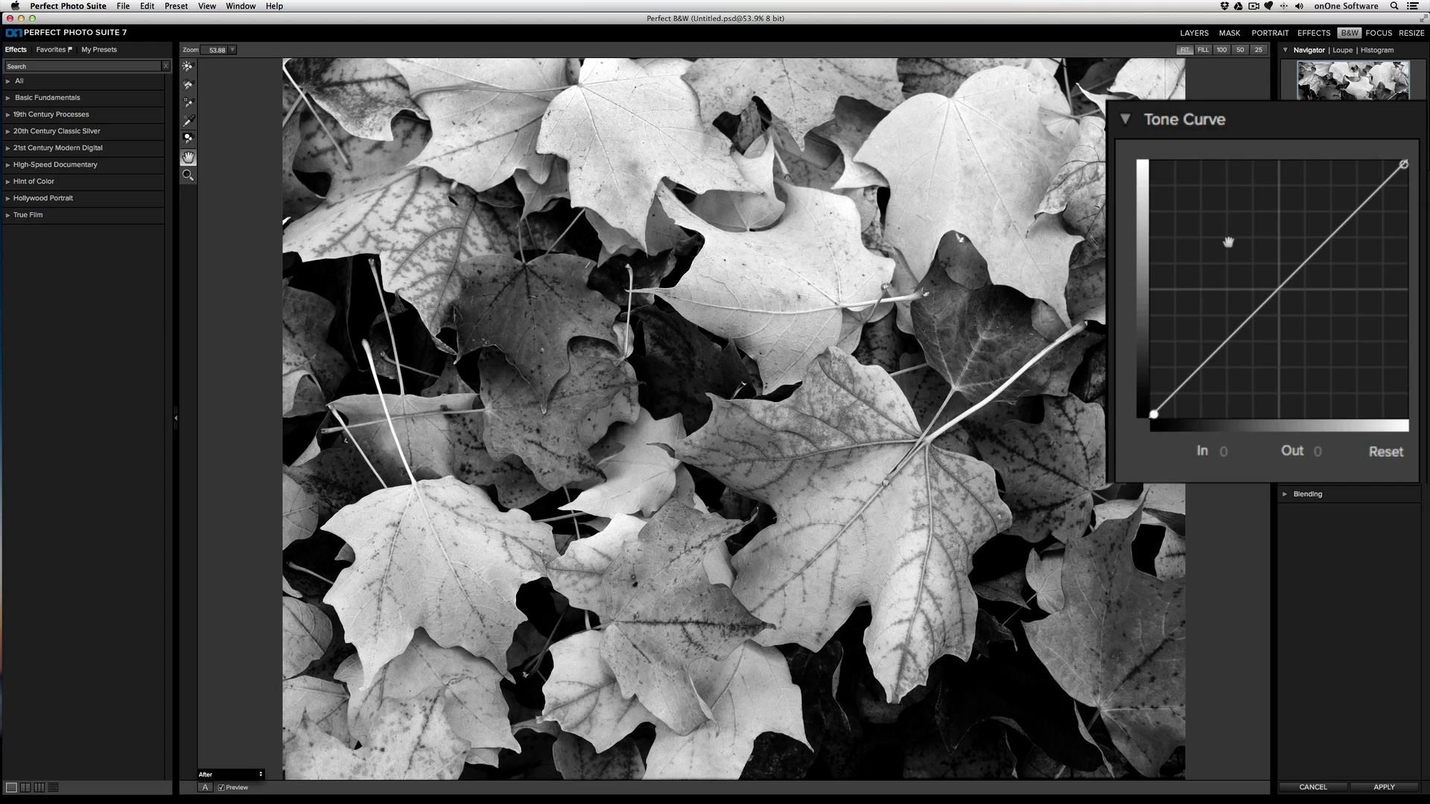
mouse_move(1238, 247)
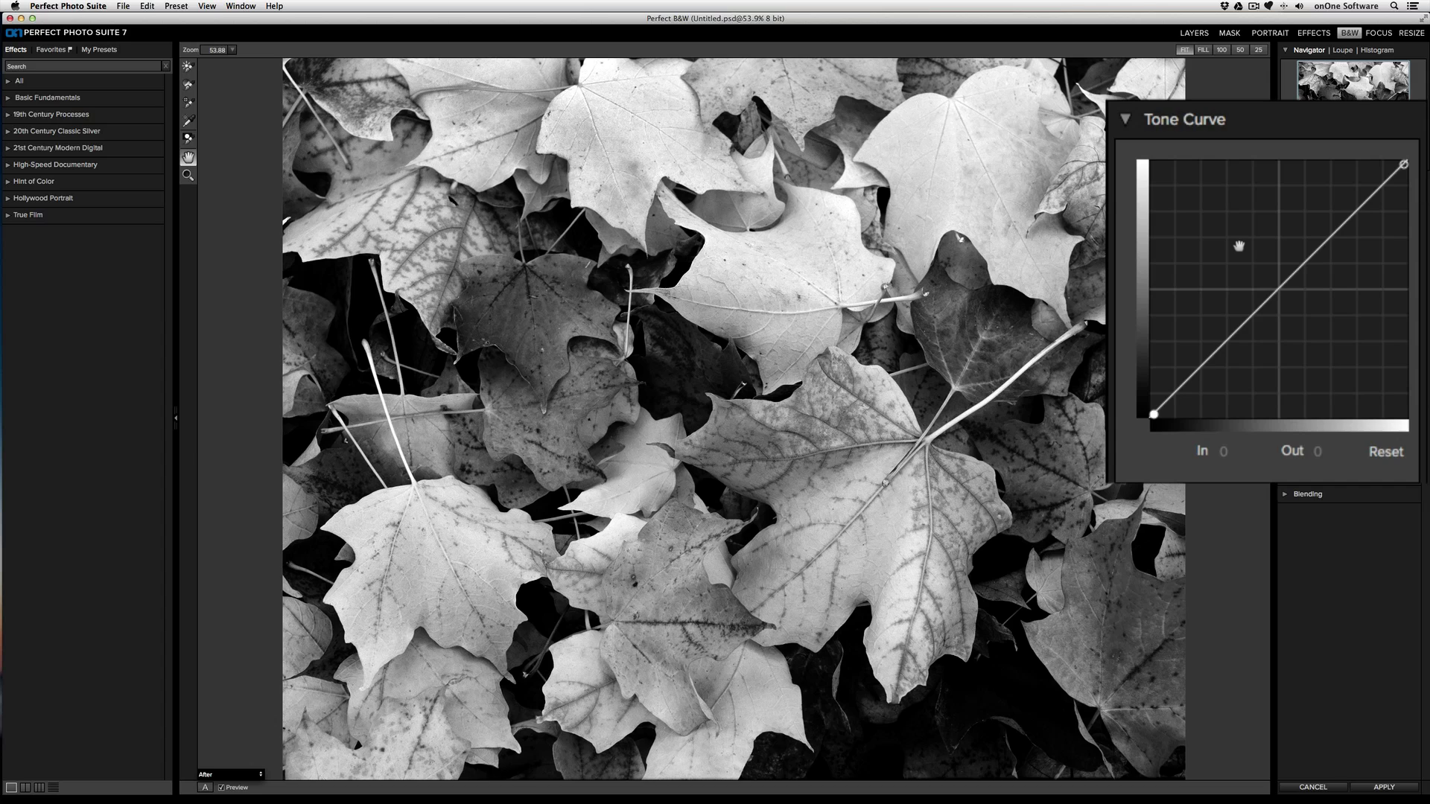
mouse_move(1326, 236)
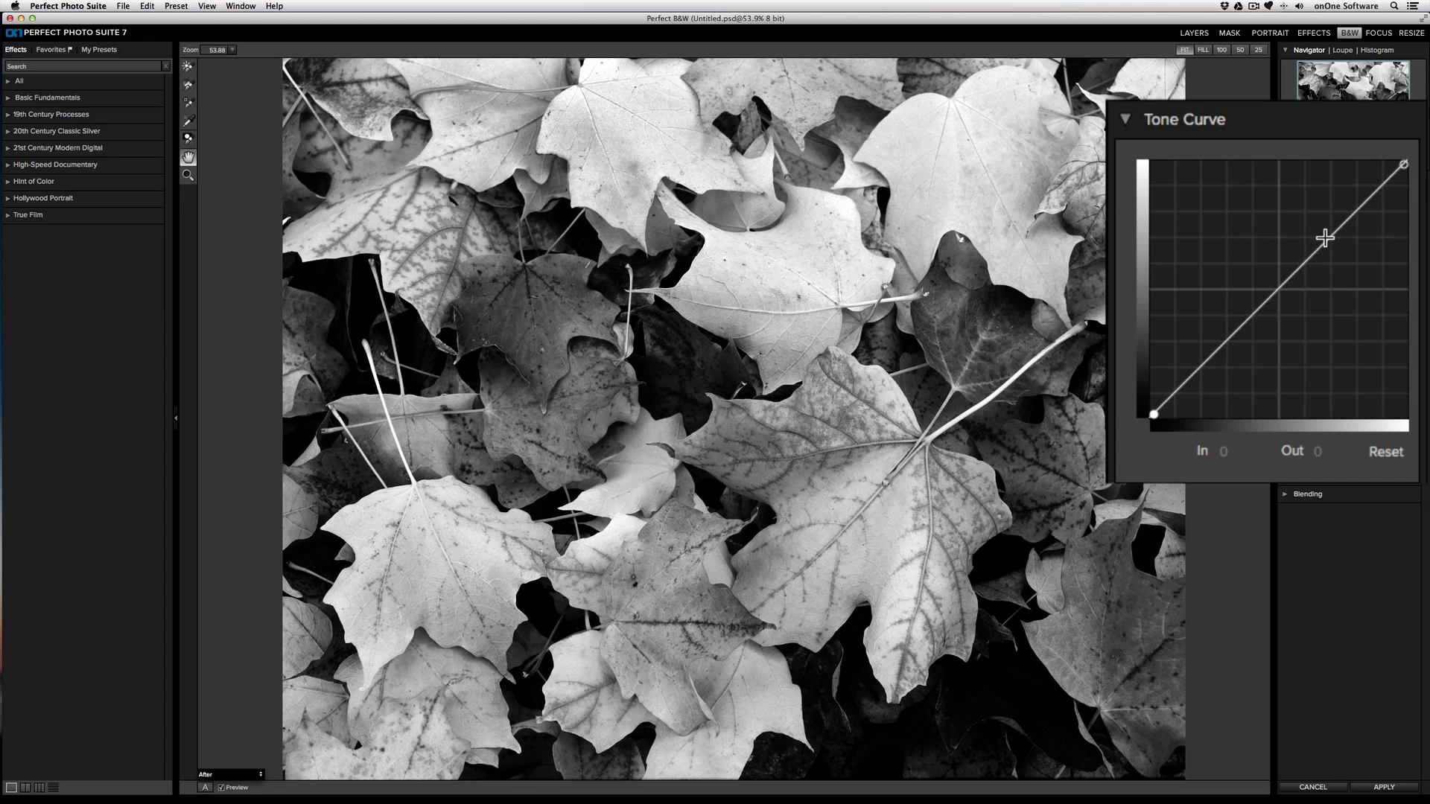
mouse_move(1337, 236)
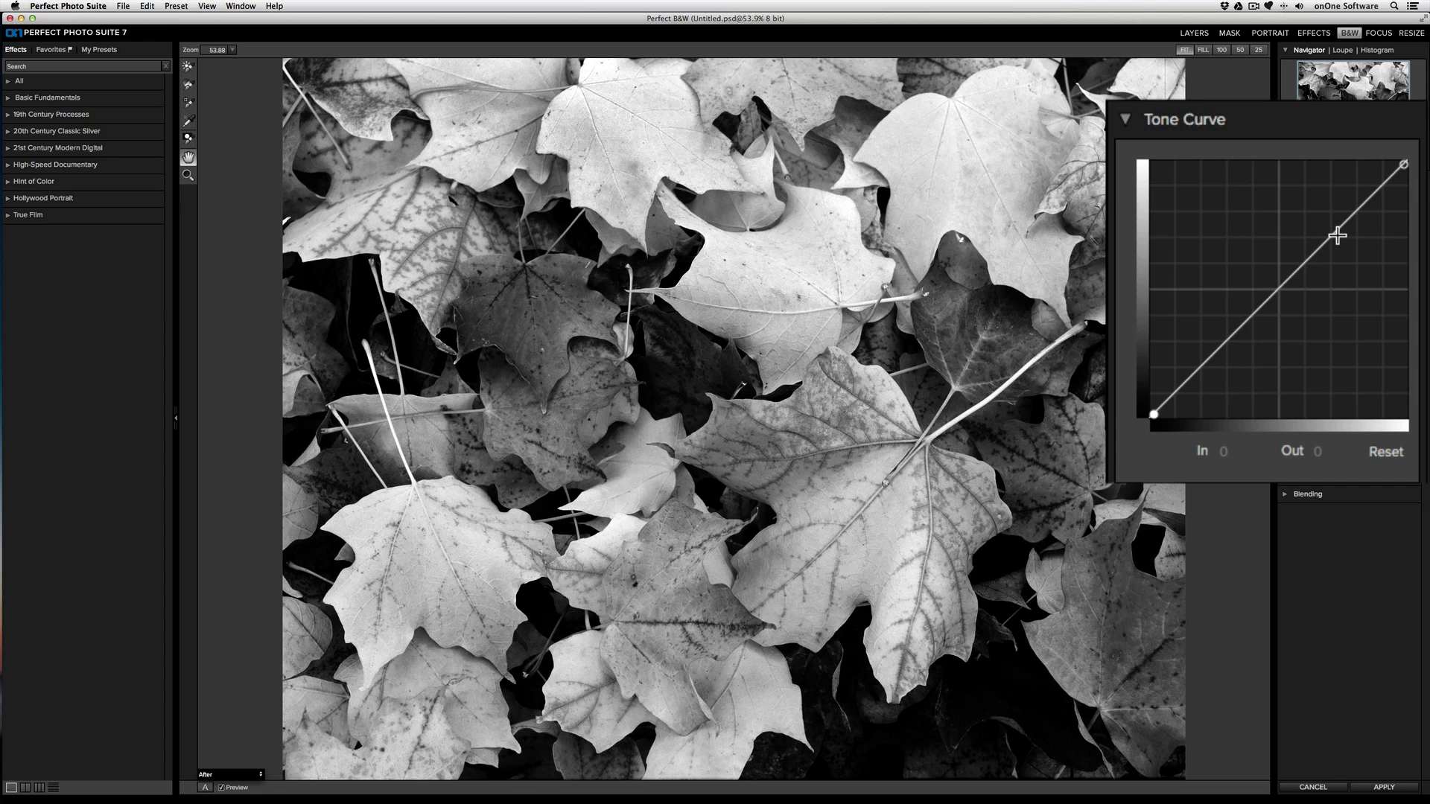
- Raise an upper-quarter tone curve point and lower a lower-quarter point to form an S-curve
drag(1339, 235, 1340, 203)
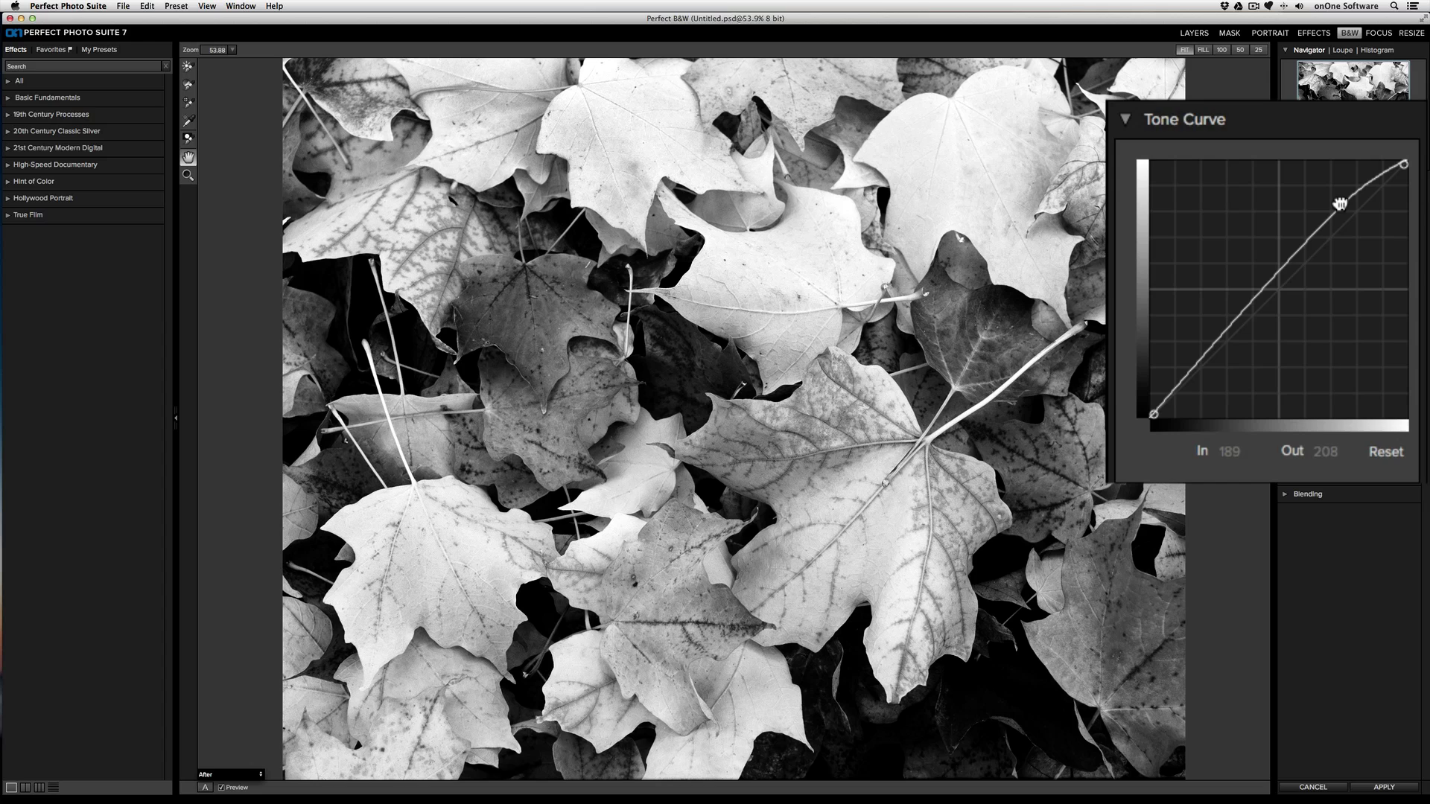
drag(1341, 203, 1330, 199)
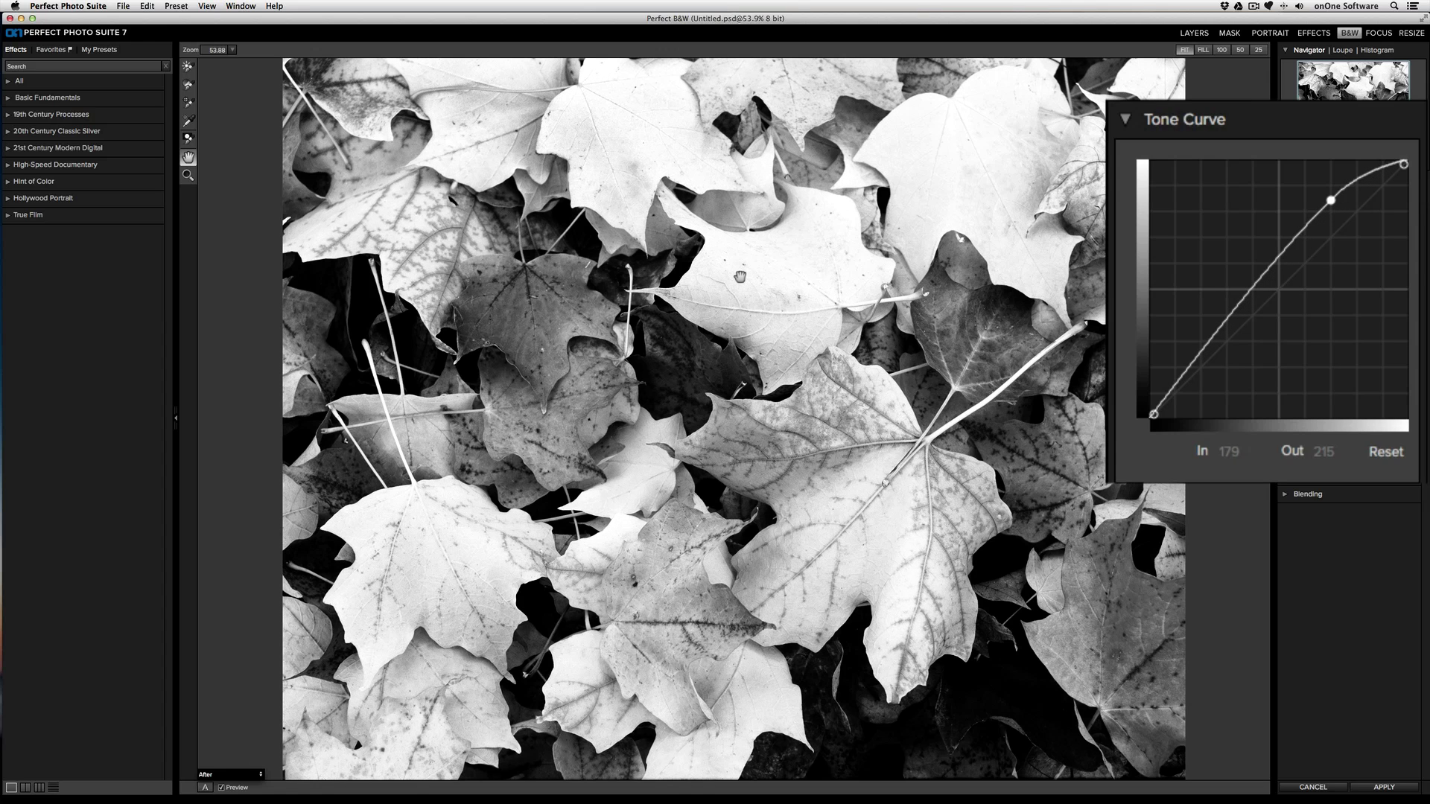
mouse_move(1236, 333)
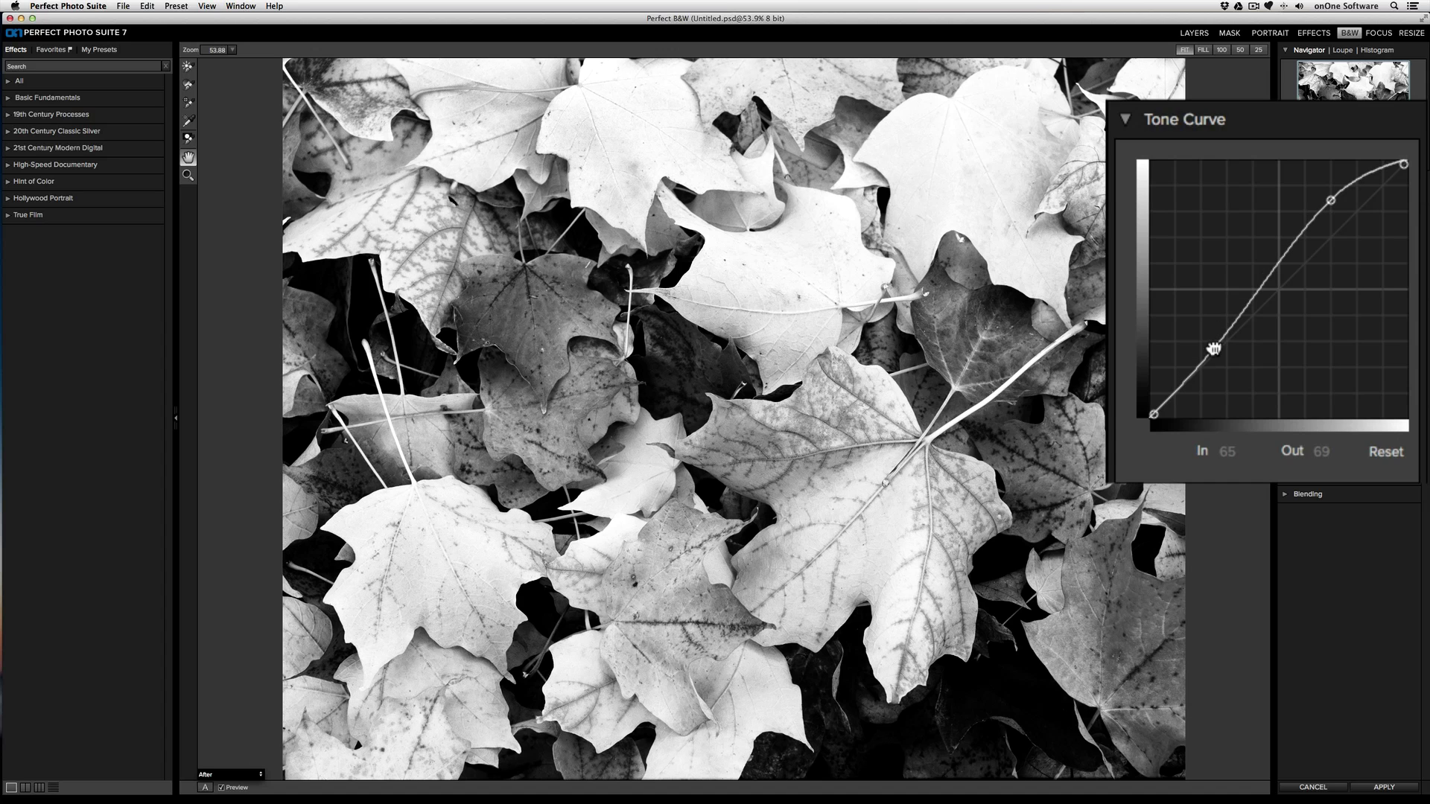
drag(1213, 350, 1227, 372)
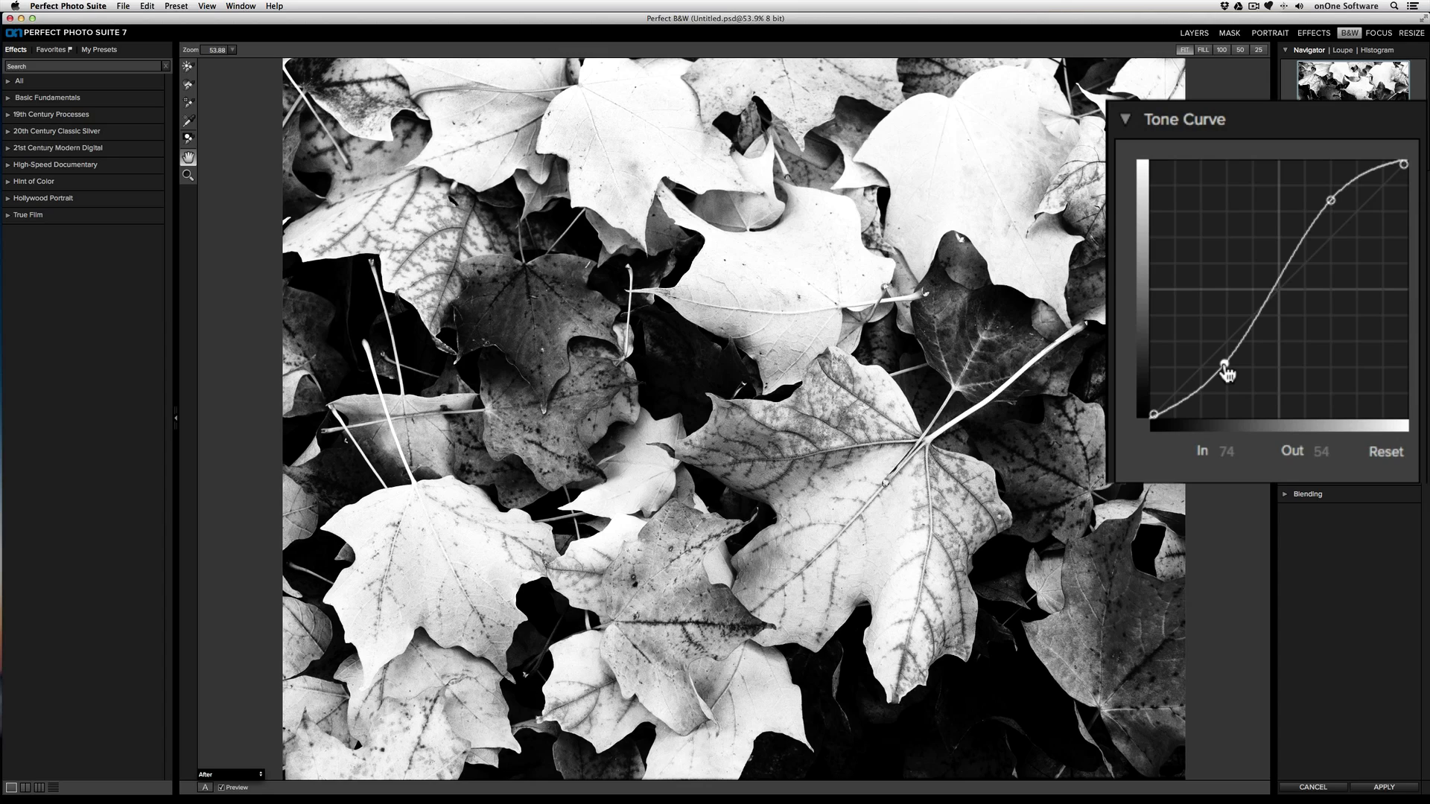
mouse_move(1252, 433)
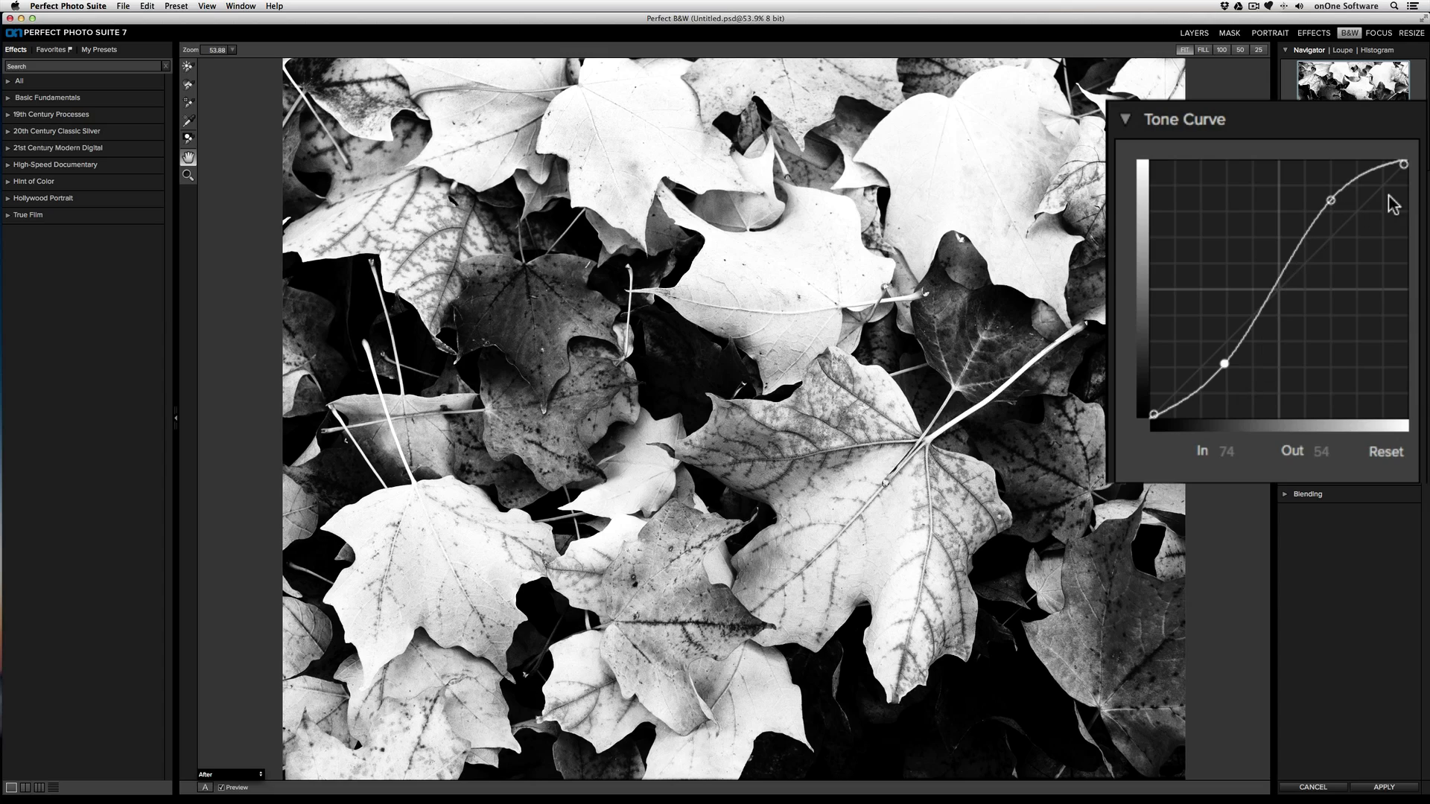
mouse_move(1349, 384)
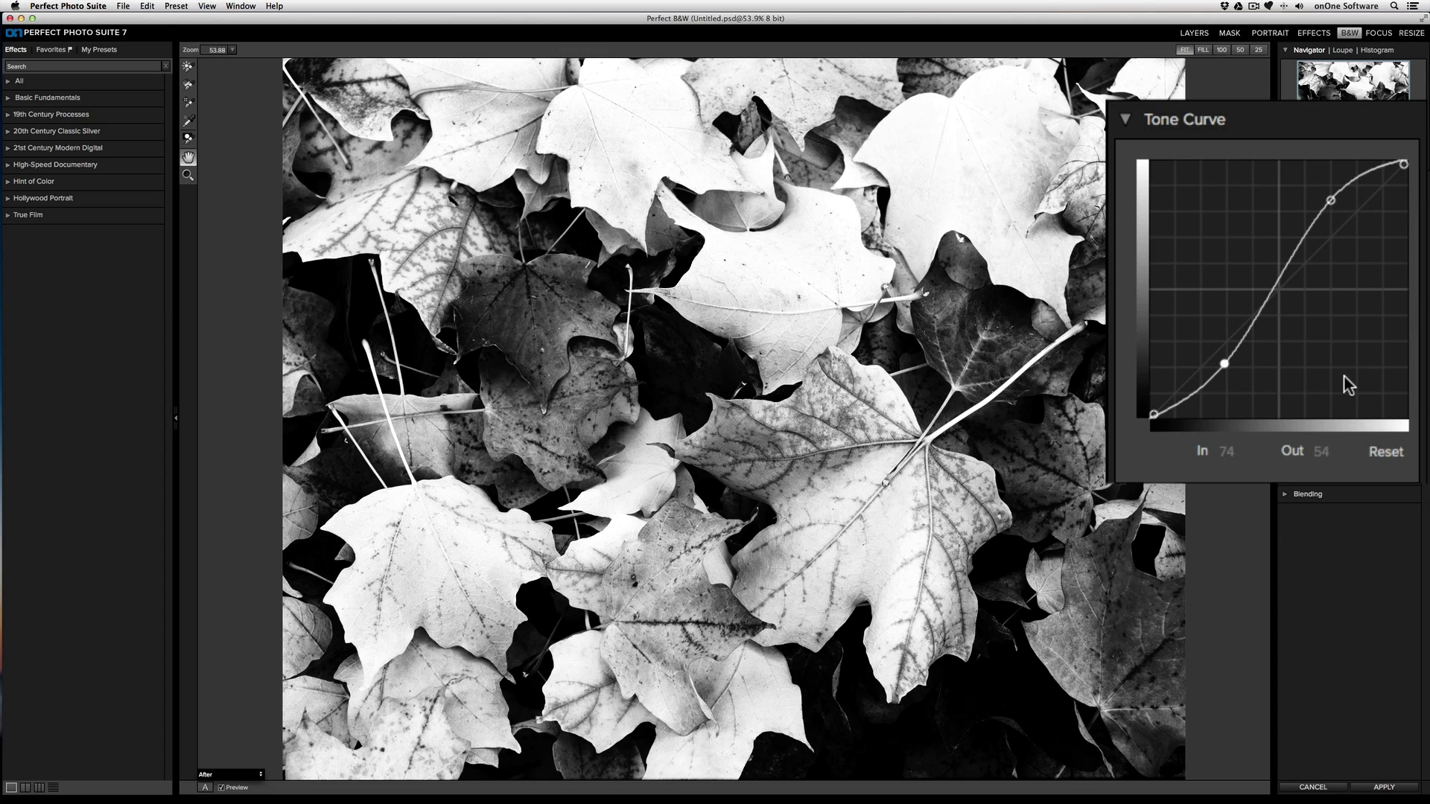
mouse_move(1405, 171)
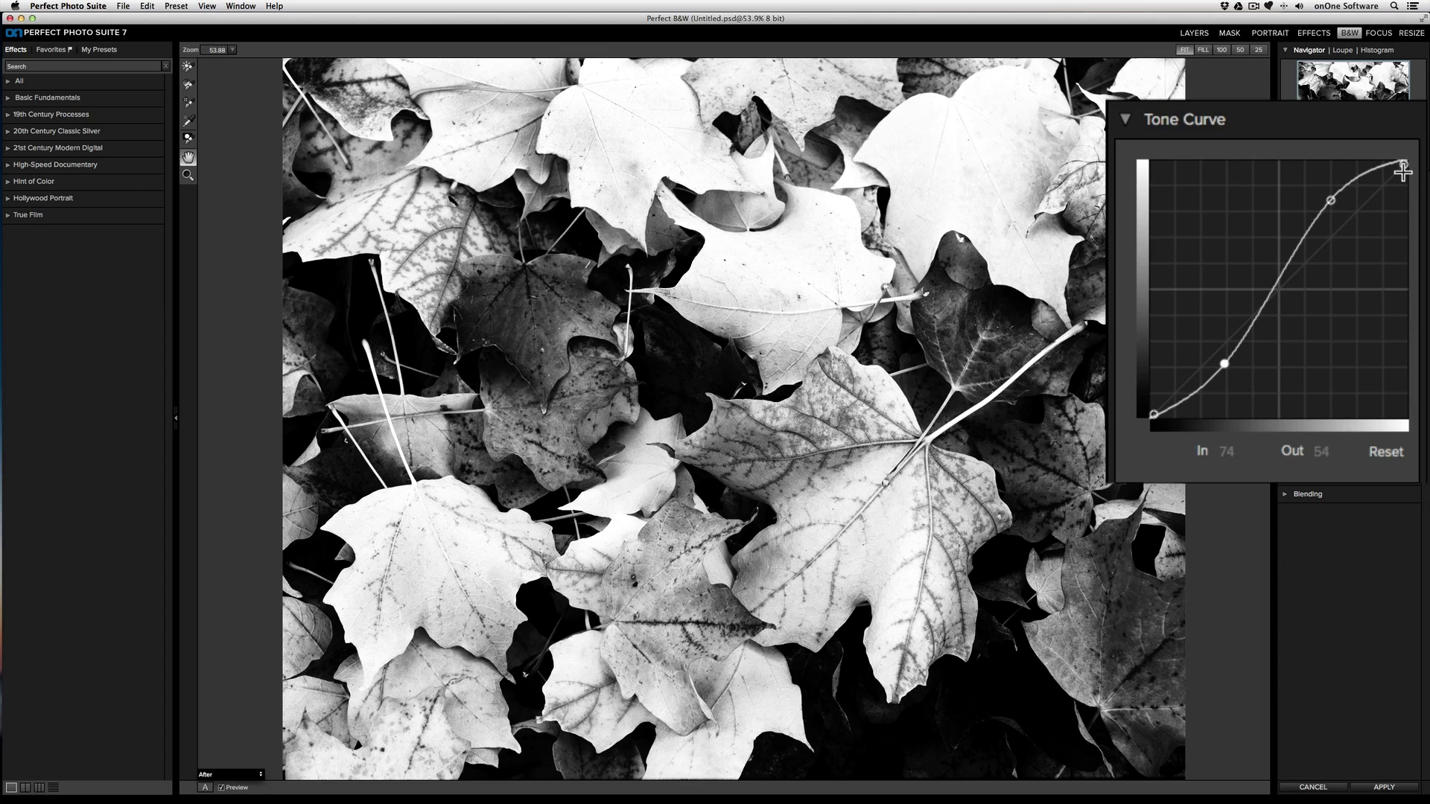
- Pull the tone curve's white point in to 236 and black point in to 50
drag(1402, 171, 1387, 160)
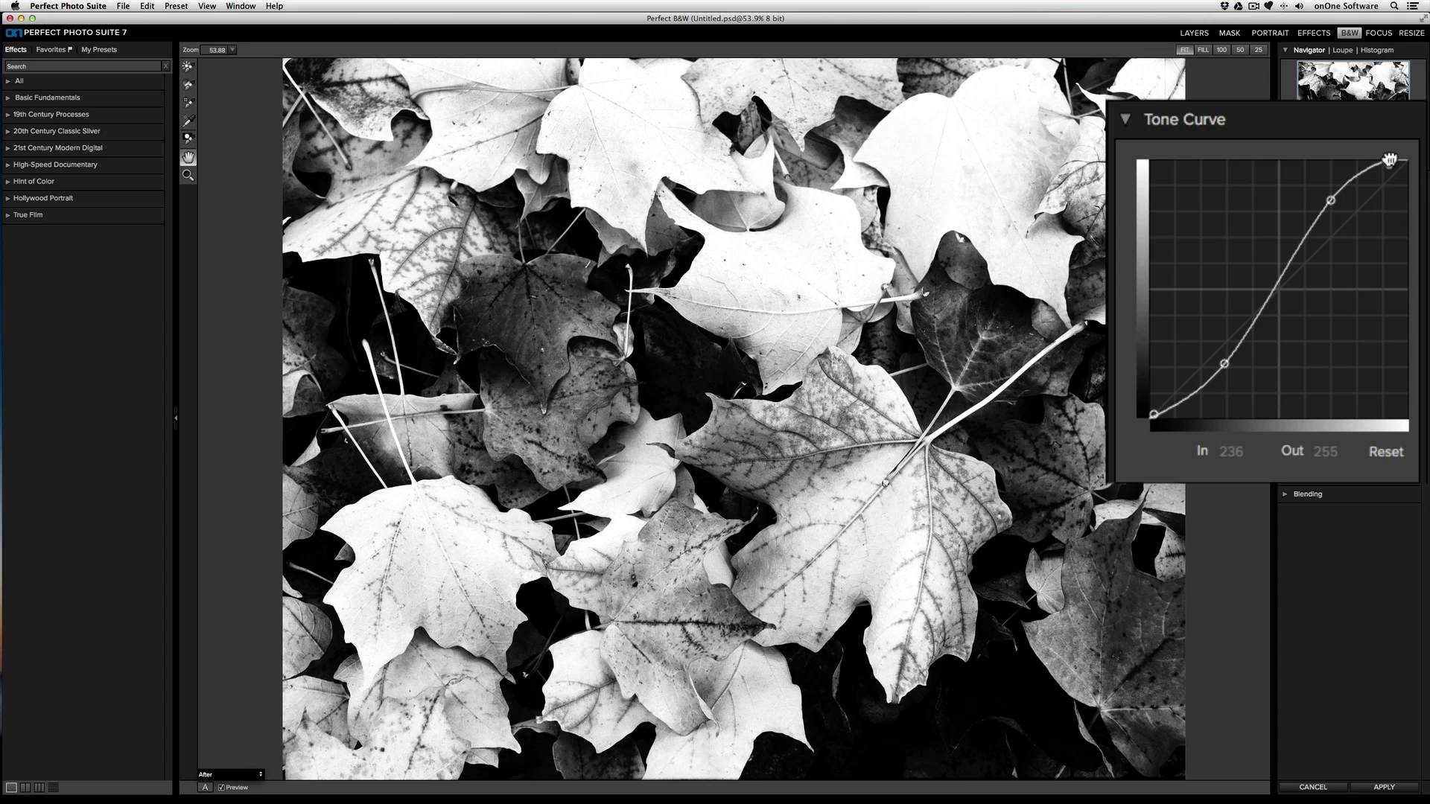
drag(1386, 159, 1384, 165)
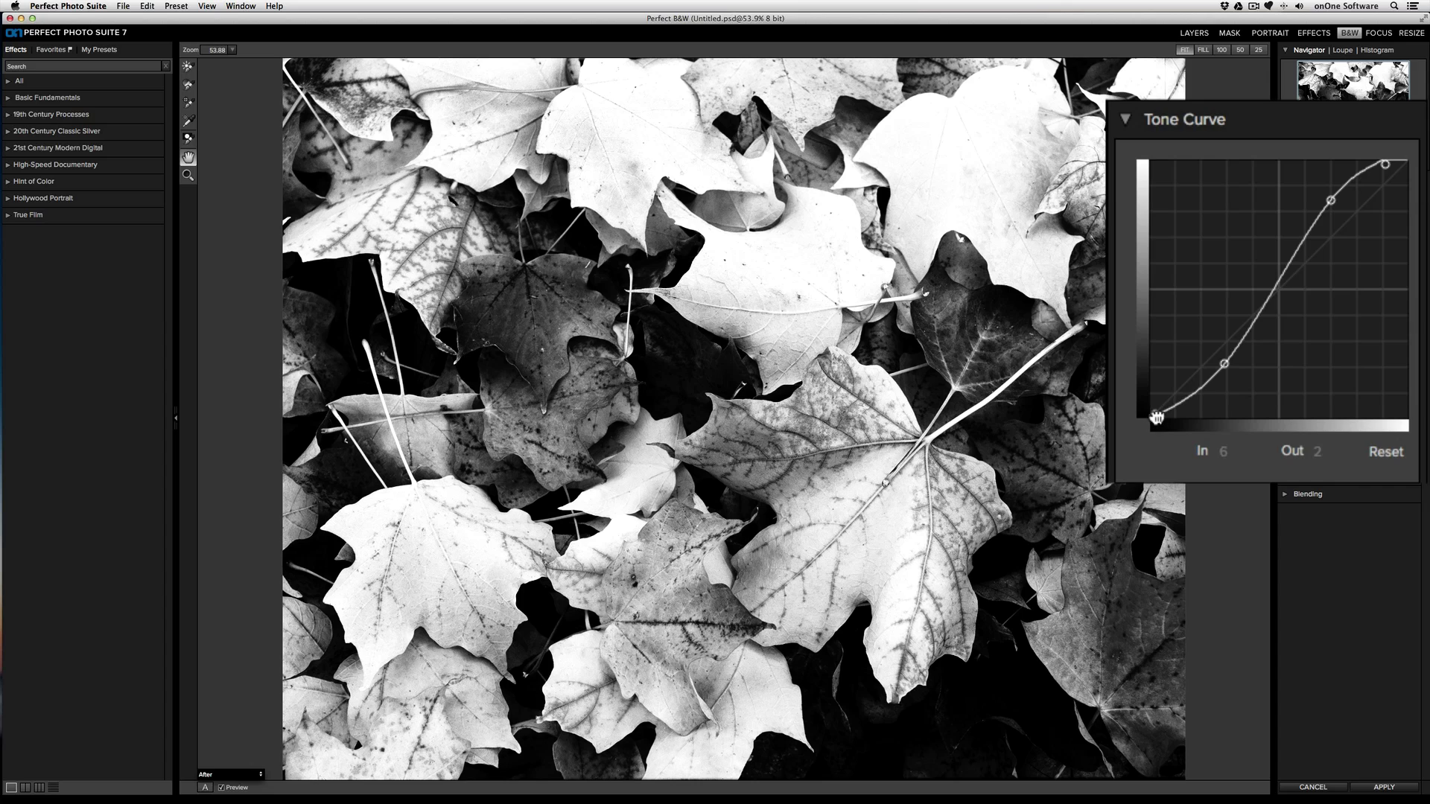
drag(1155, 415, 1202, 414)
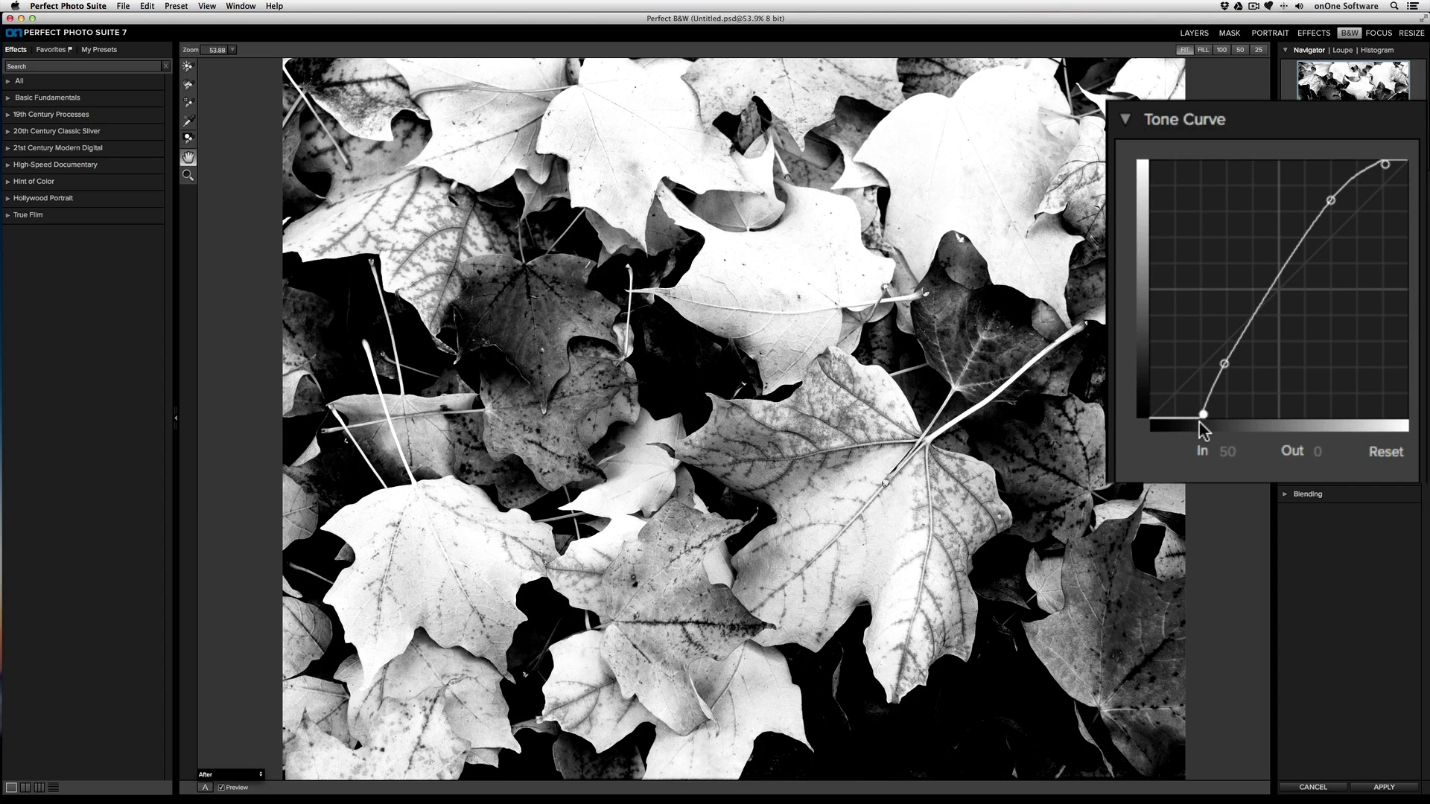